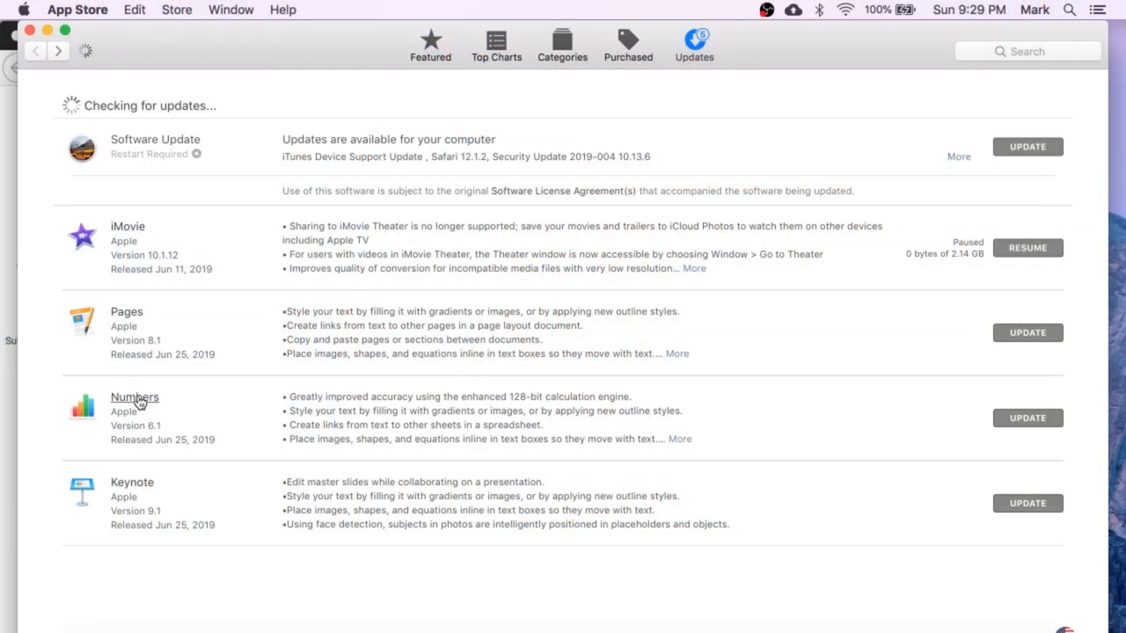
Open the Numbers update page, scroll through its details, and expand the arrow beside Update.
click(135, 397)
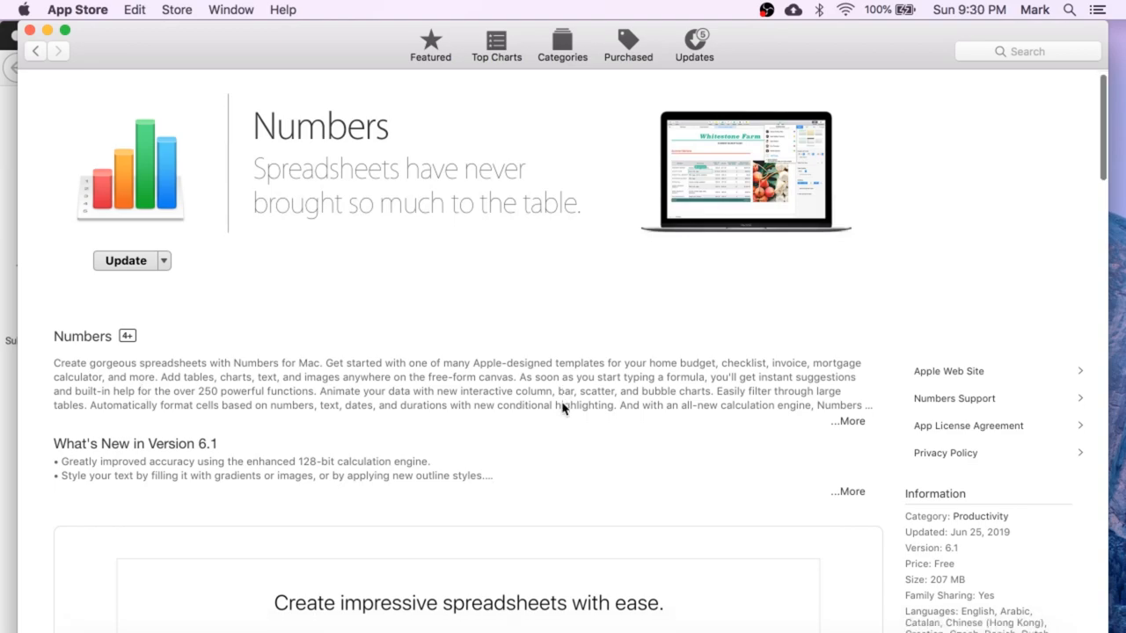
scroll(down, 3)
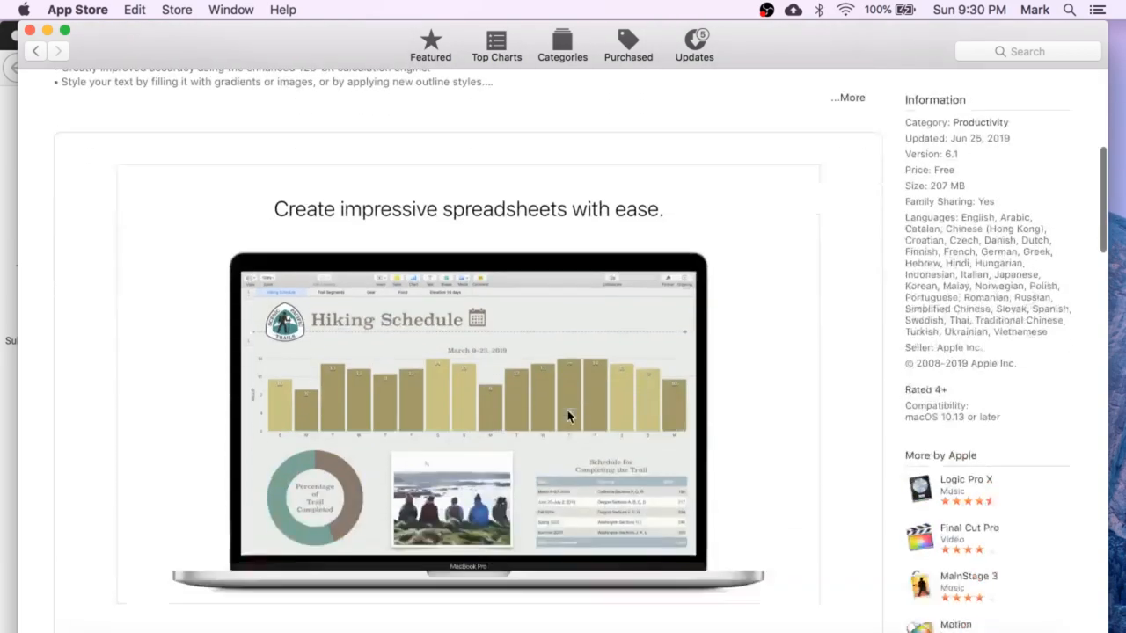
scroll(down, 3)
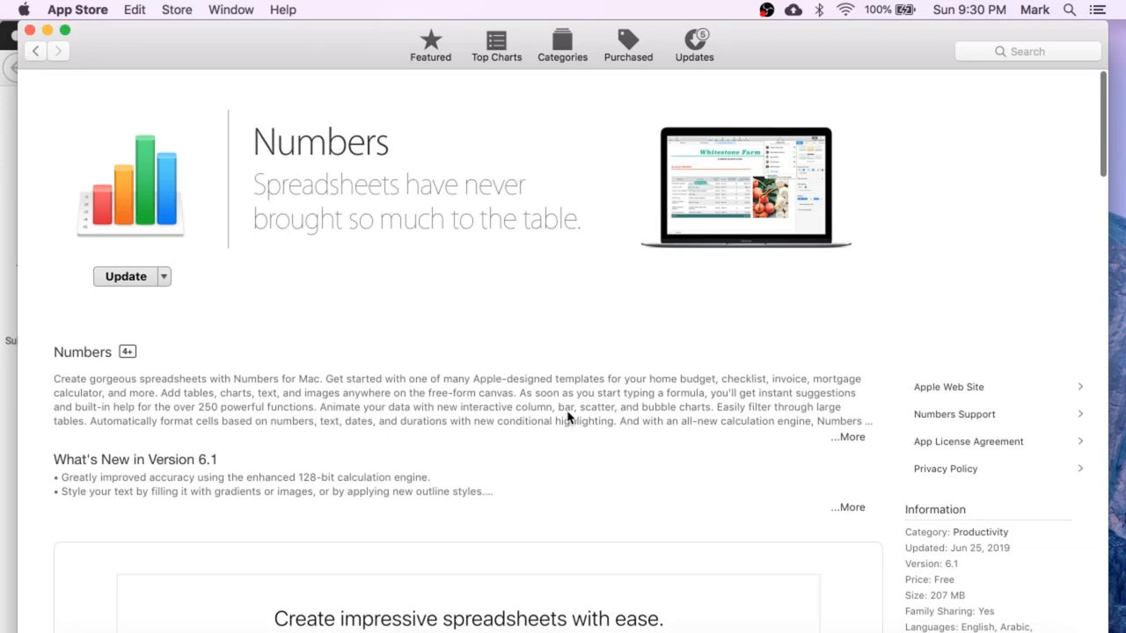
scroll(down, 3)
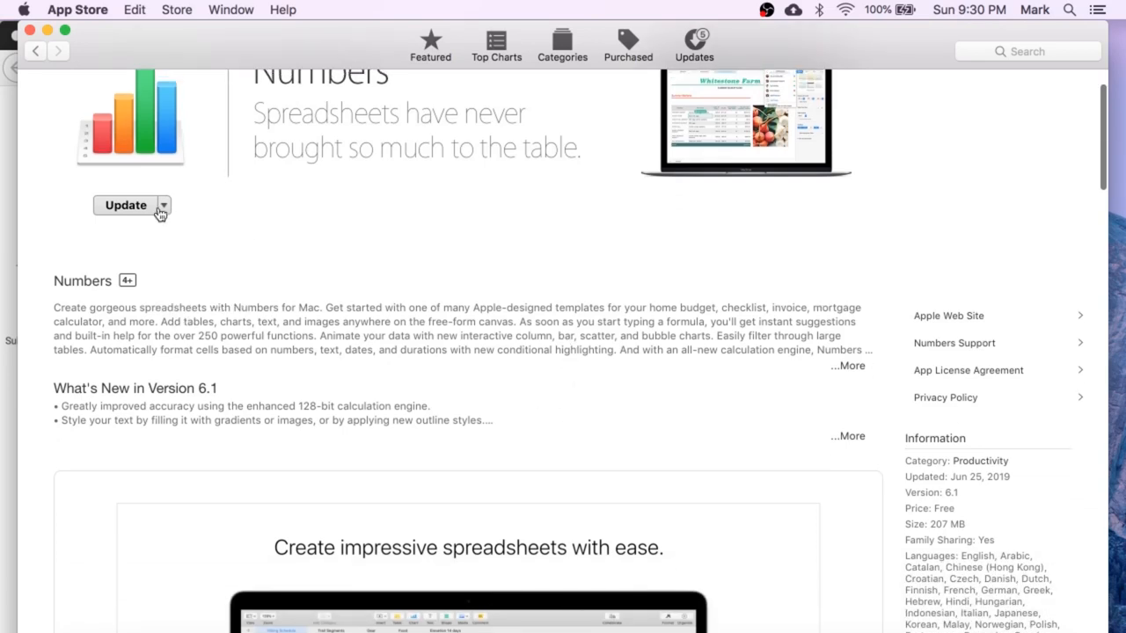
click(162, 205)
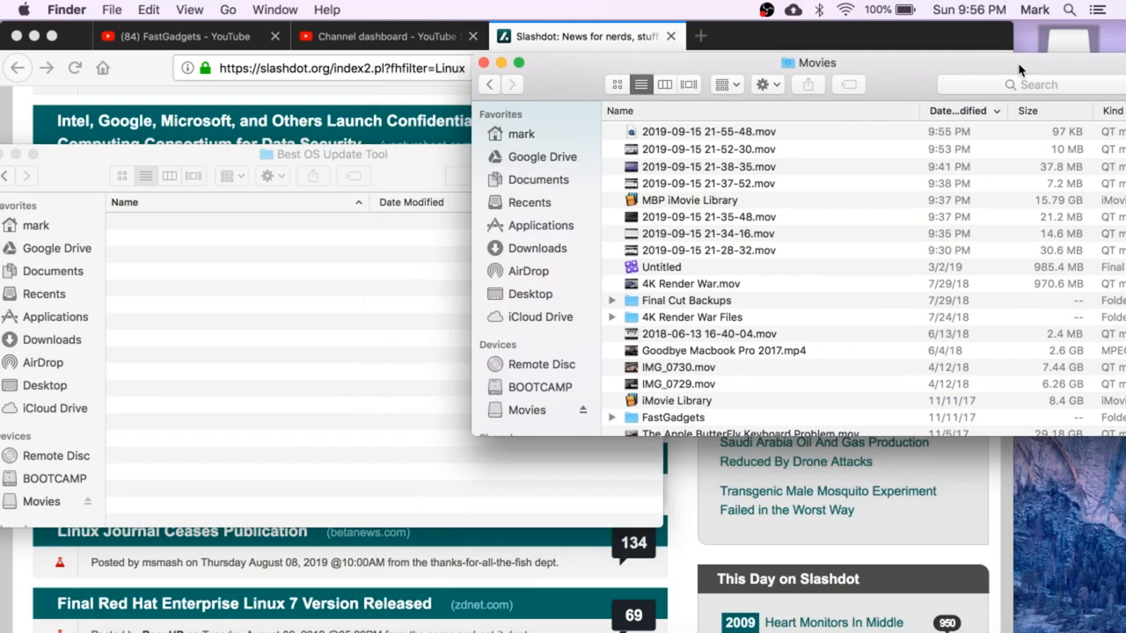
Select the seven 2019-09-15 recordings in Movies and drag them into Best OS Update Tool.
click(708, 131)
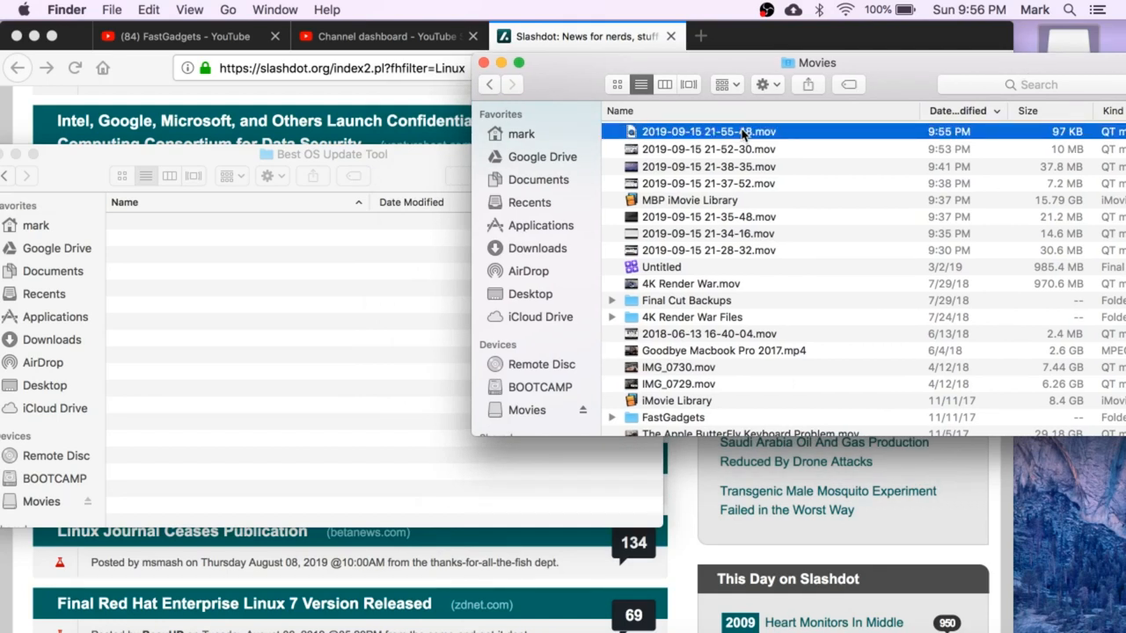
click(708, 249)
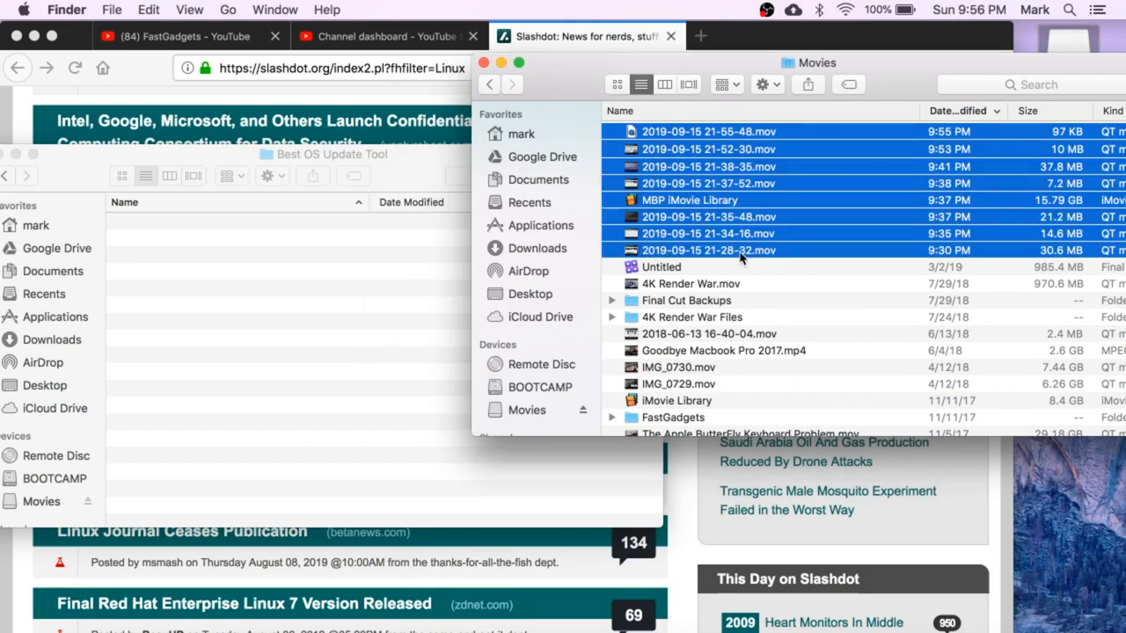
mouse_move(733, 199)
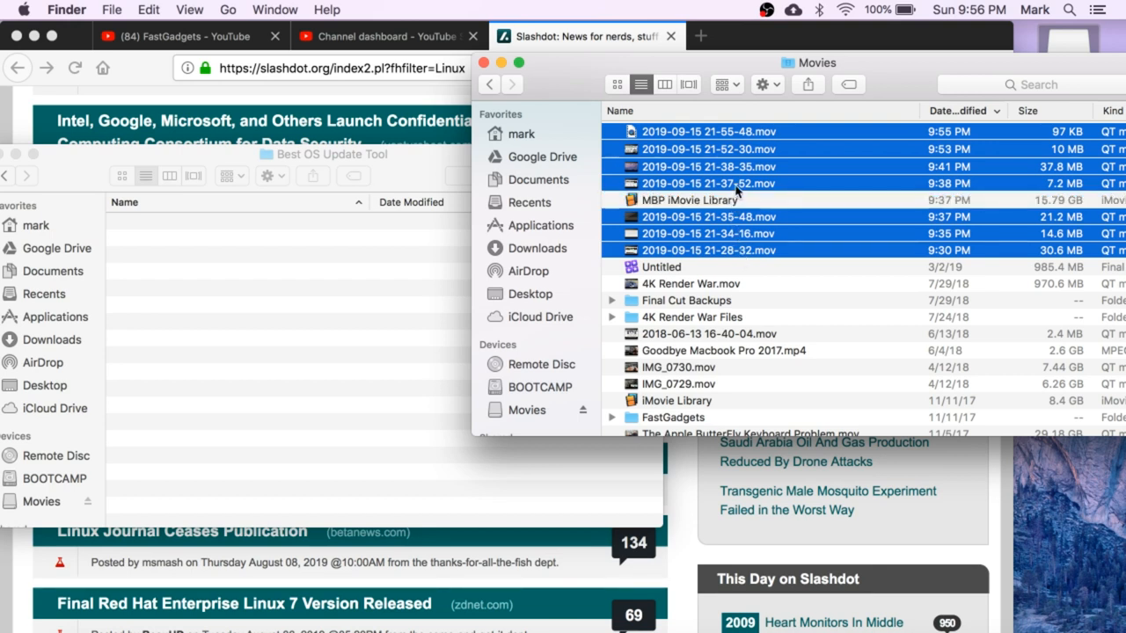
drag(708, 166, 255, 384)
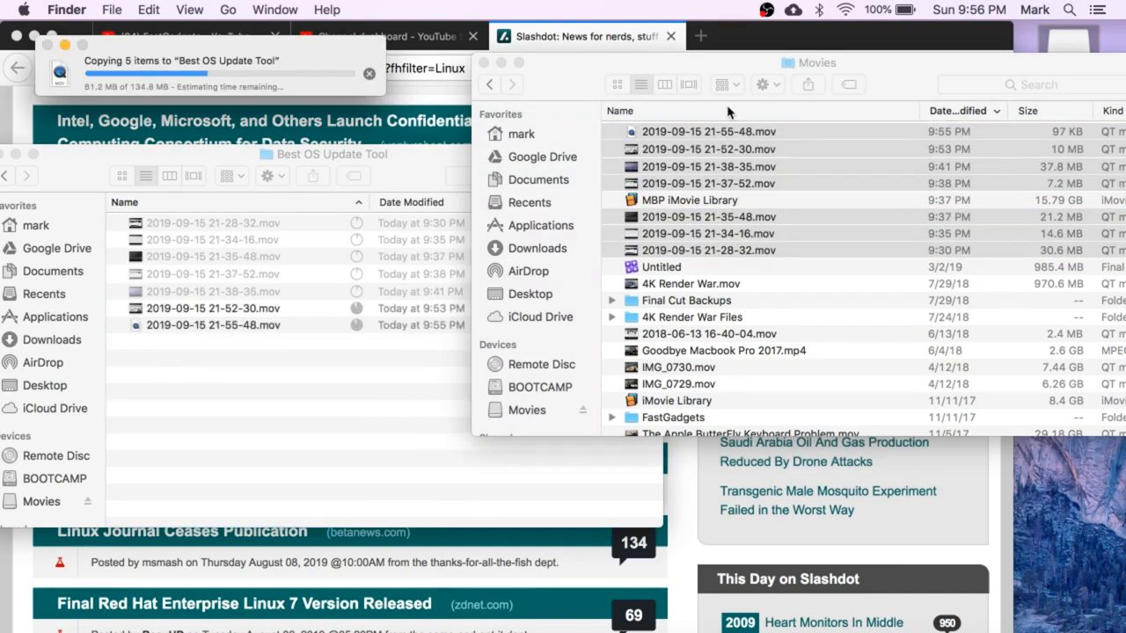
click(757, 9)
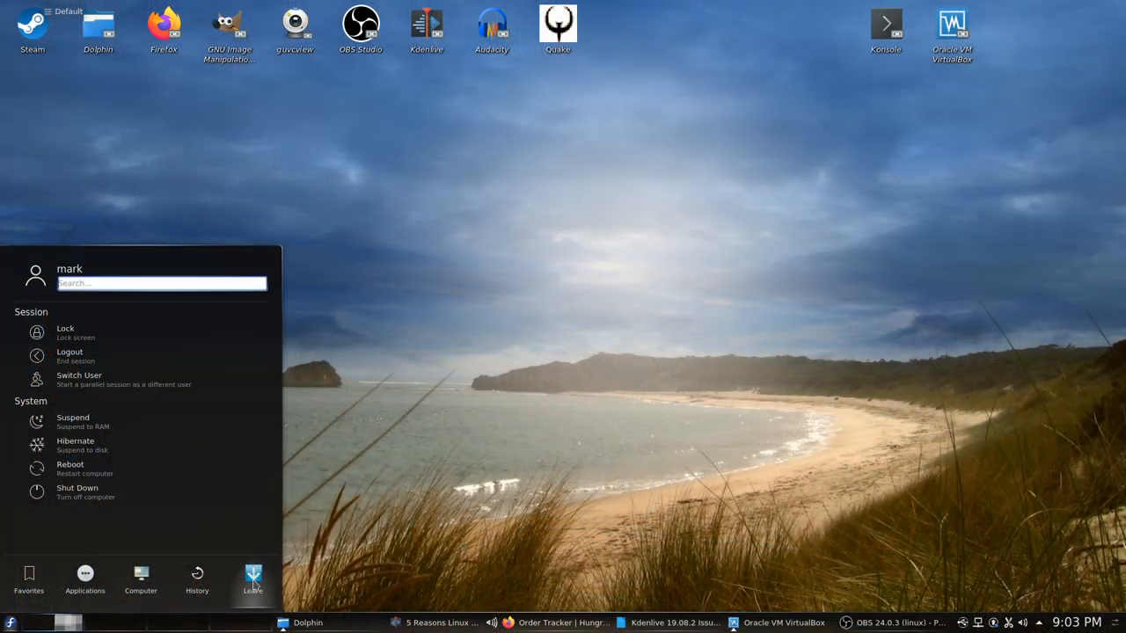
mouse_move(77, 493)
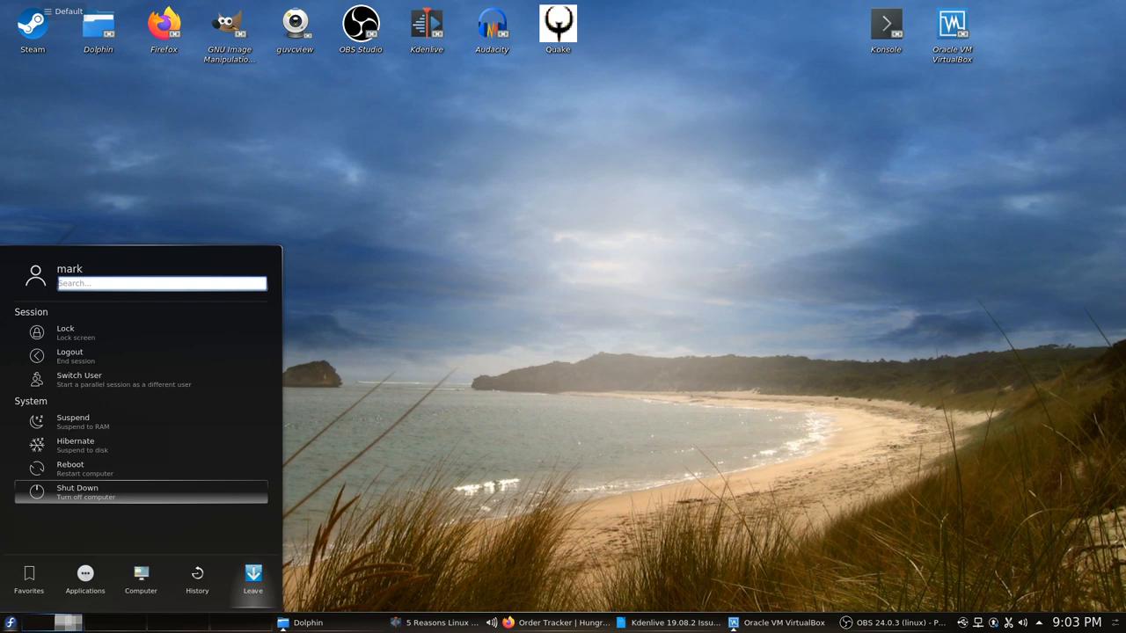
Choose Shut Down from the KDE Plasma Leave options.
click(65, 331)
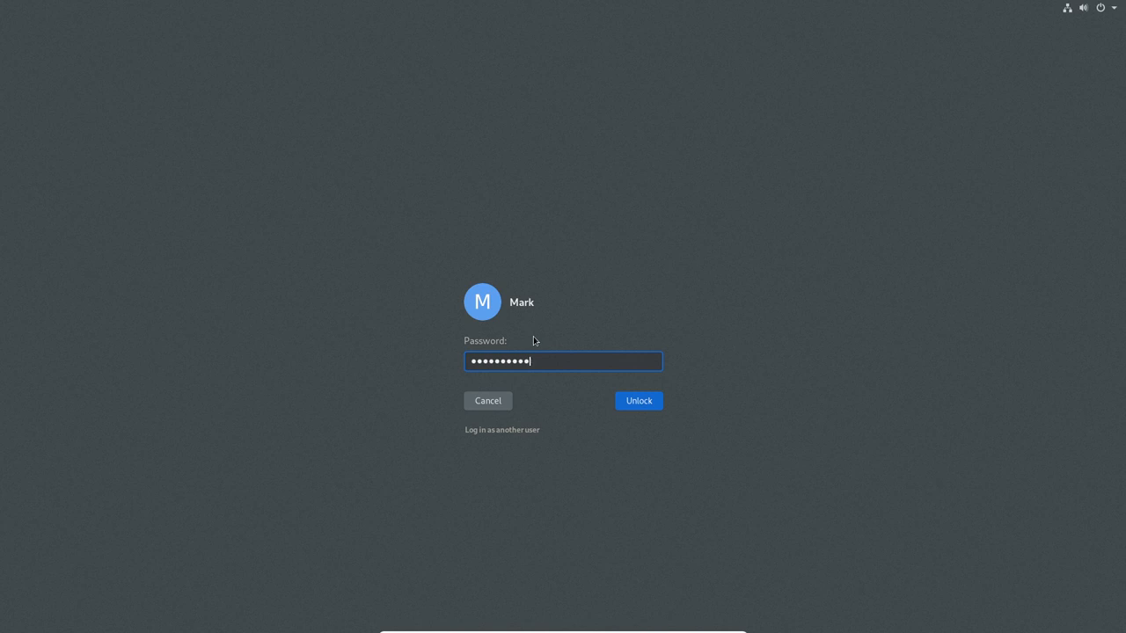
Unlock GNOME and use the system menu's power button to show the 60-second Power Off dialog.
click(638, 401)
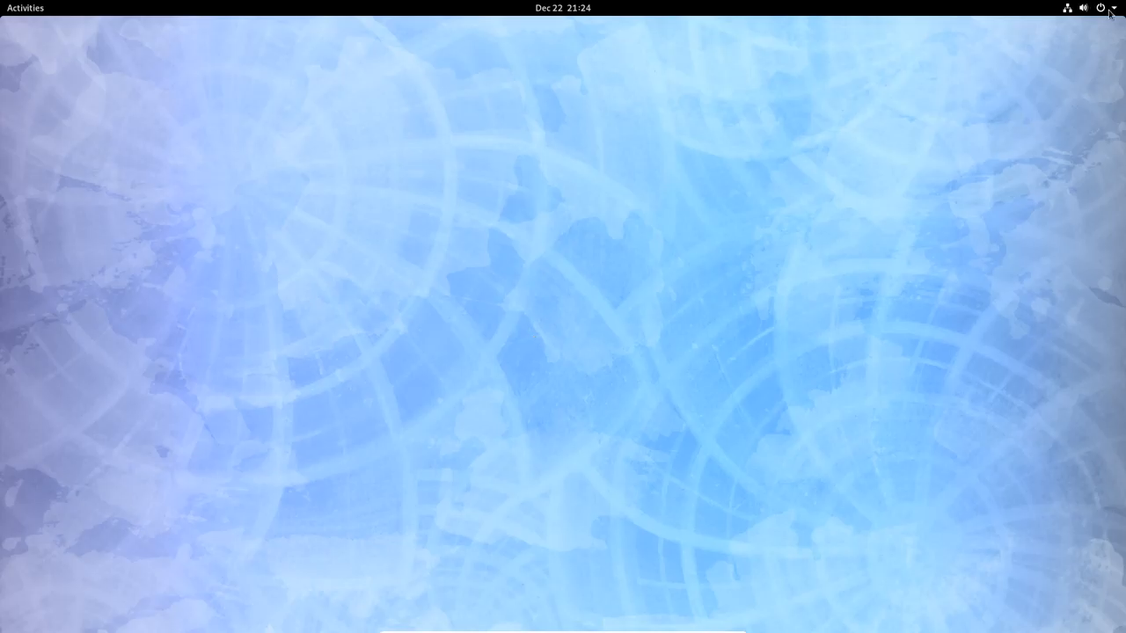
click(25, 8)
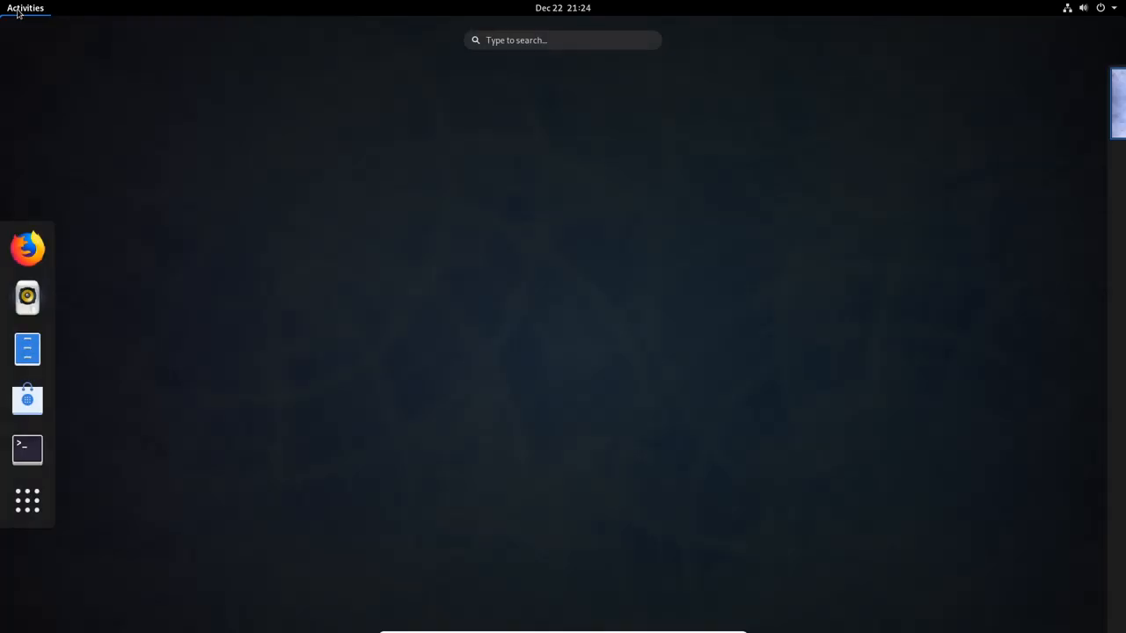
click(1113, 7)
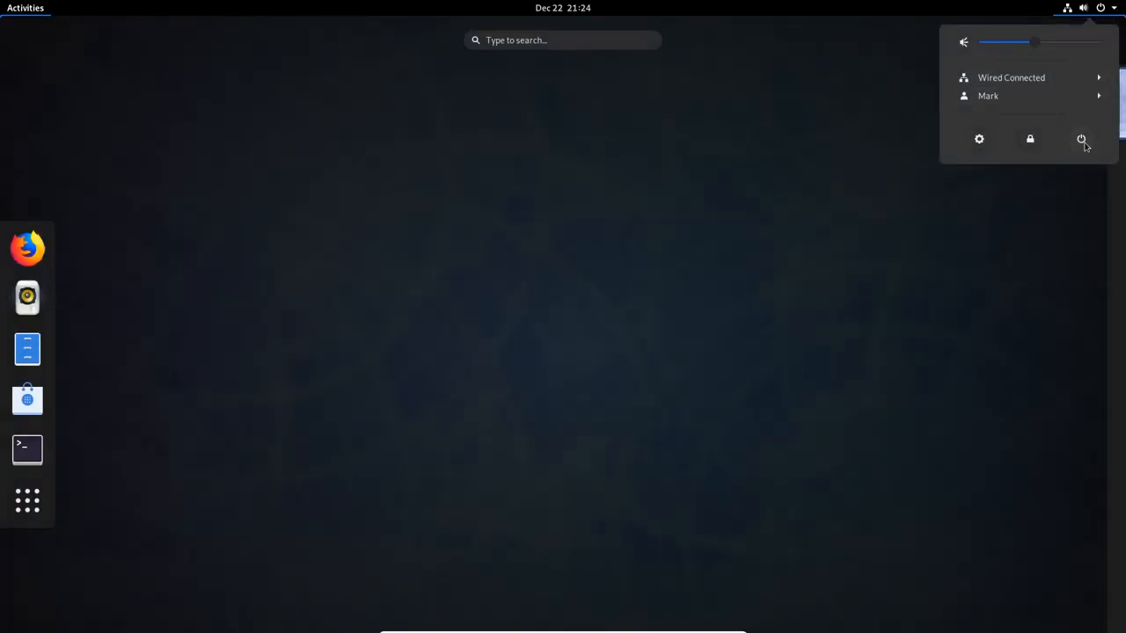
click(1080, 140)
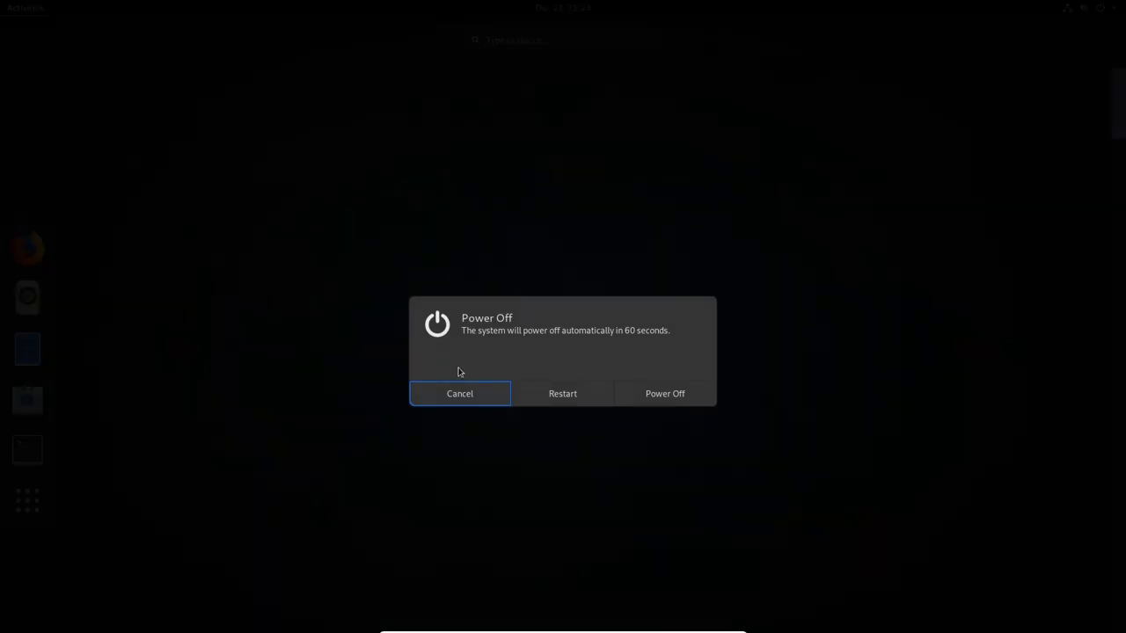
mouse_move(644, 343)
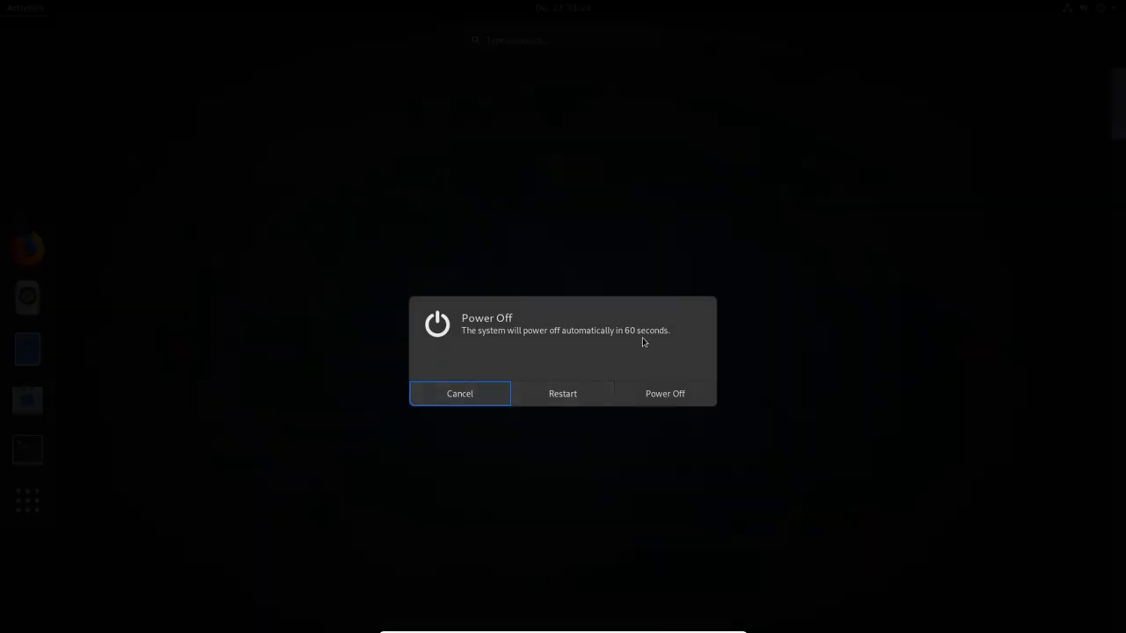